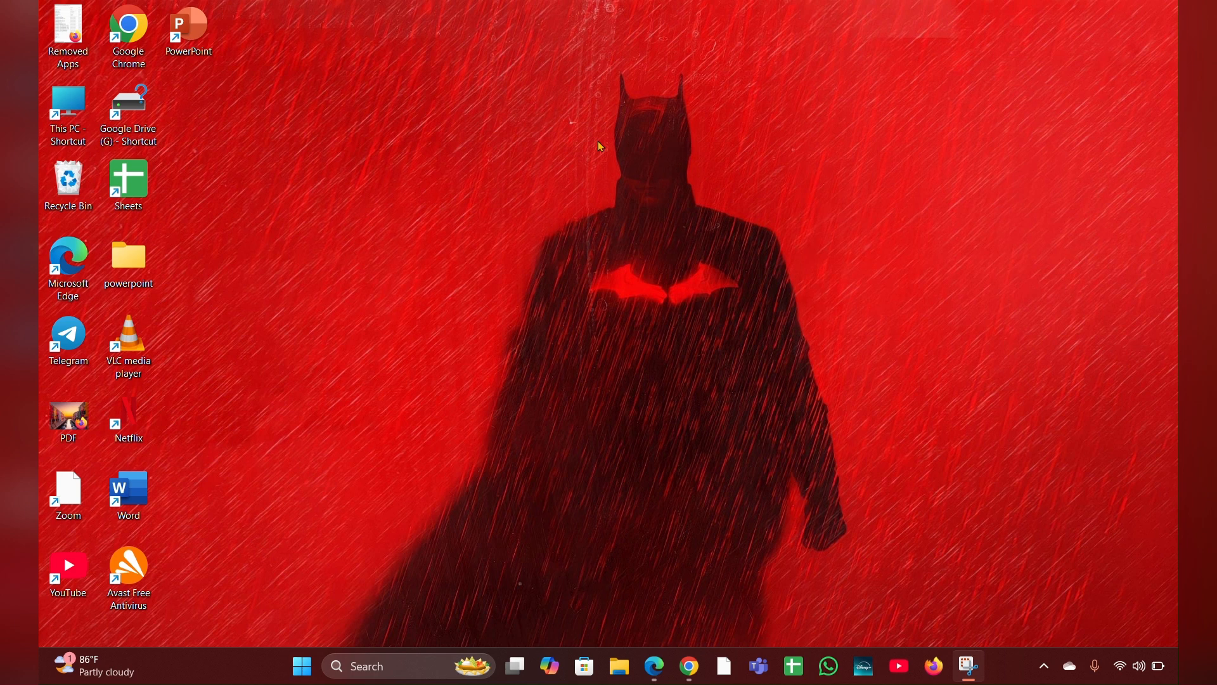
mouse_move(566, 25)
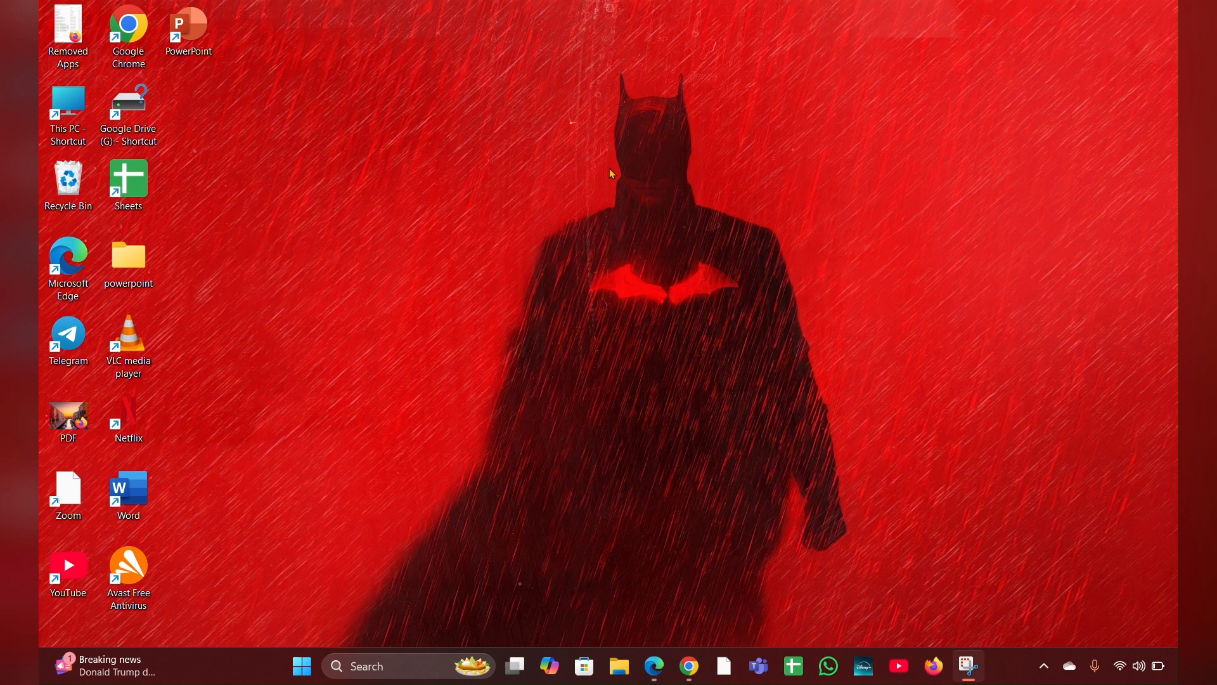
mouse_move(599, 79)
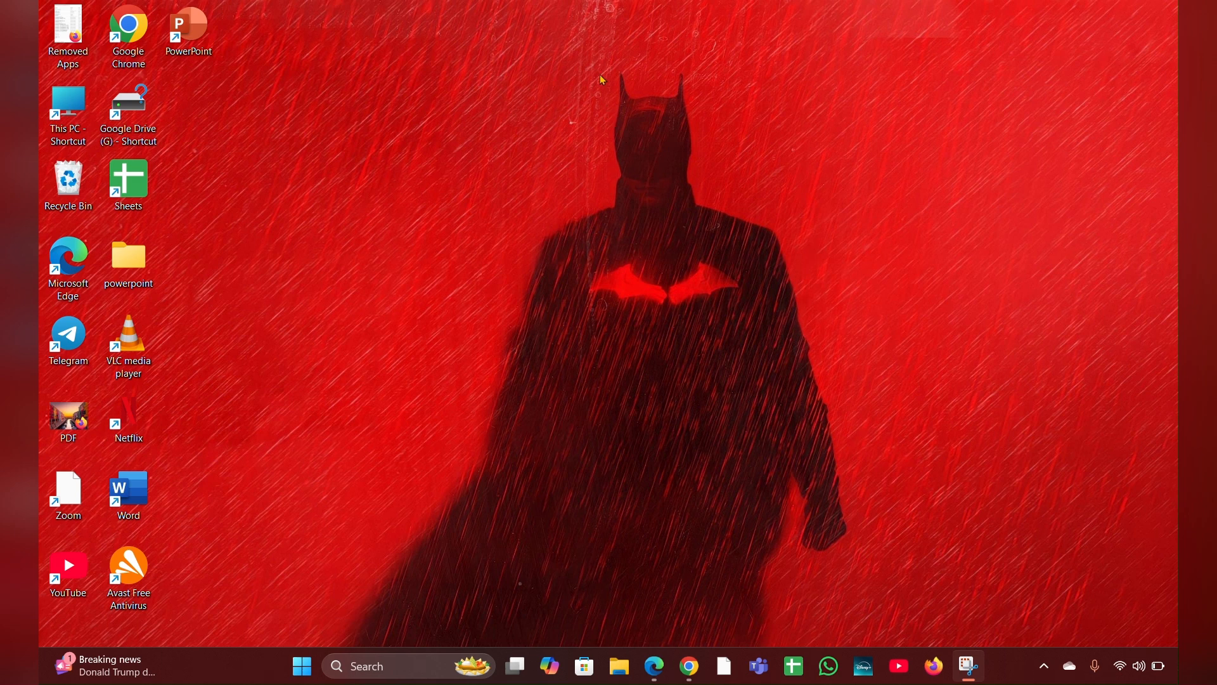